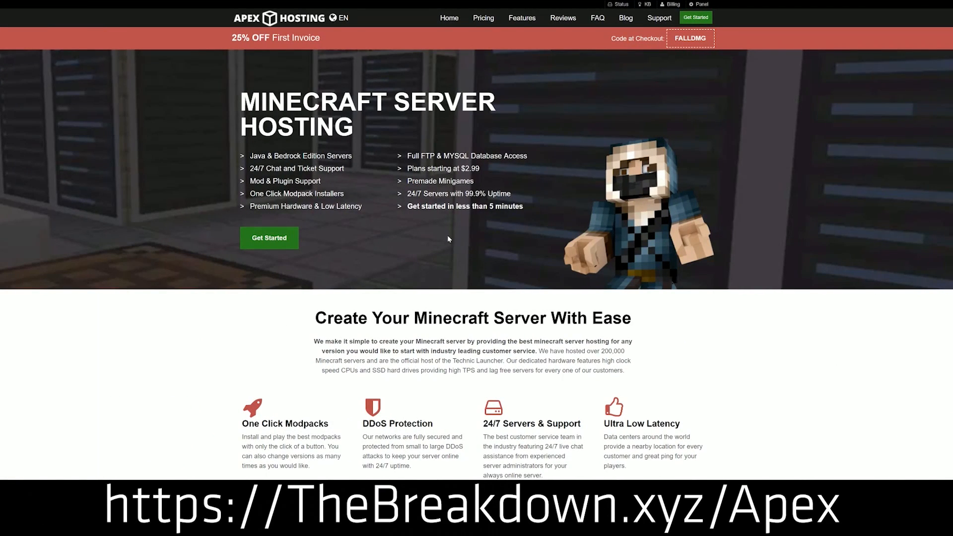
mouse_move(264, 76)
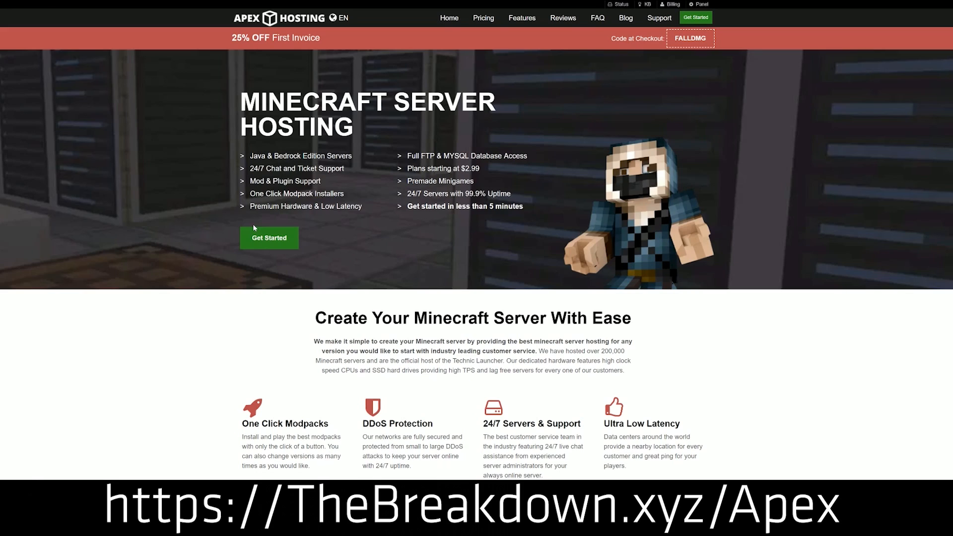
- Choose Minecraft 1.15 as Server 2's JAR file and confirm the version change
scroll("down", 3)
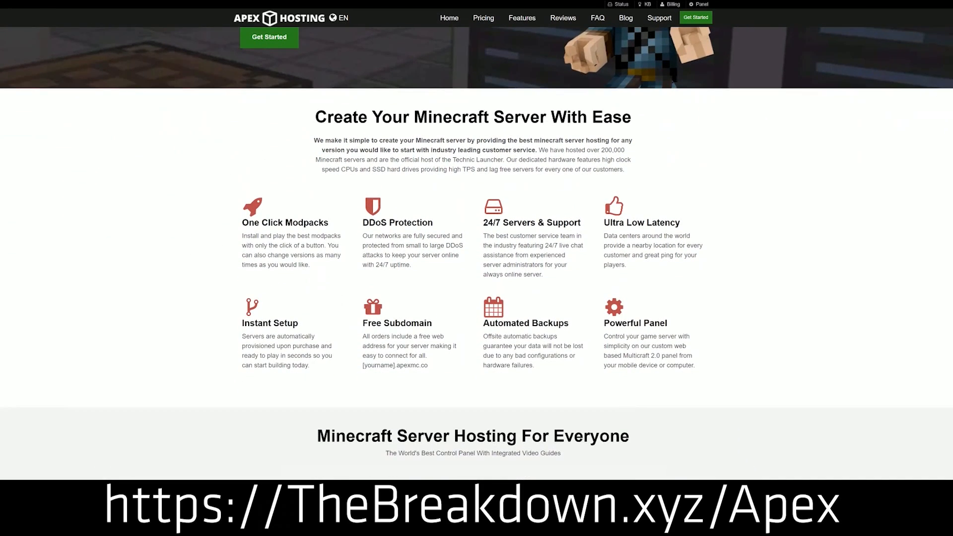
double_click(396, 222)
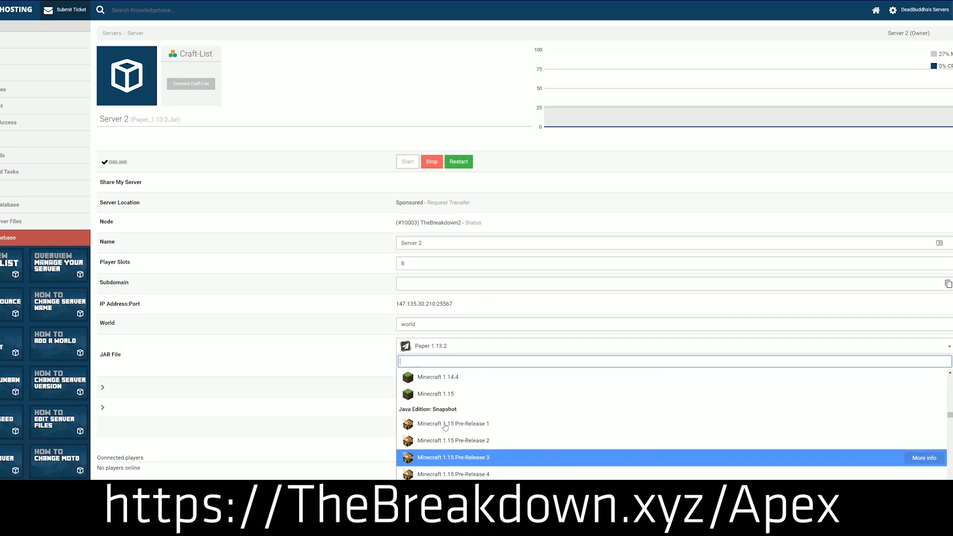
scroll("up", 3)
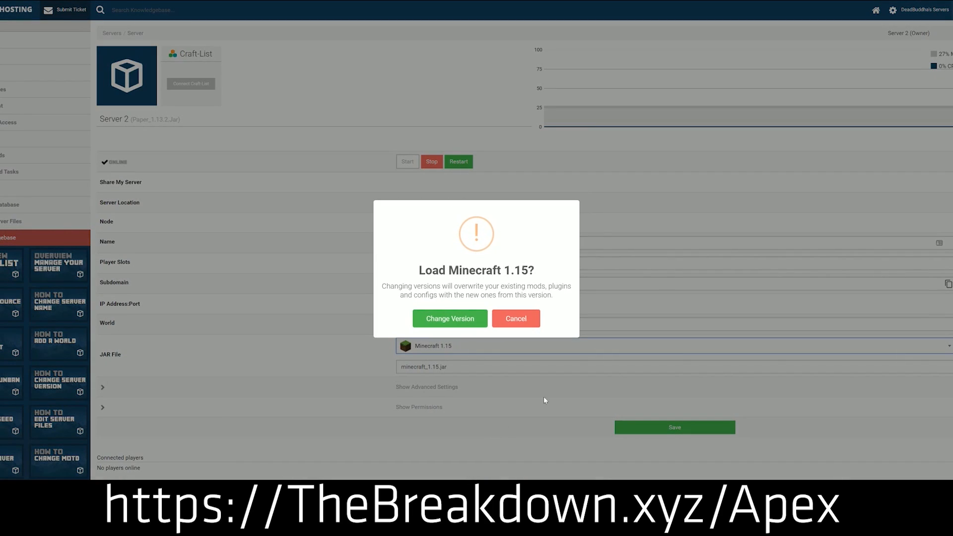
mouse_move(449, 319)
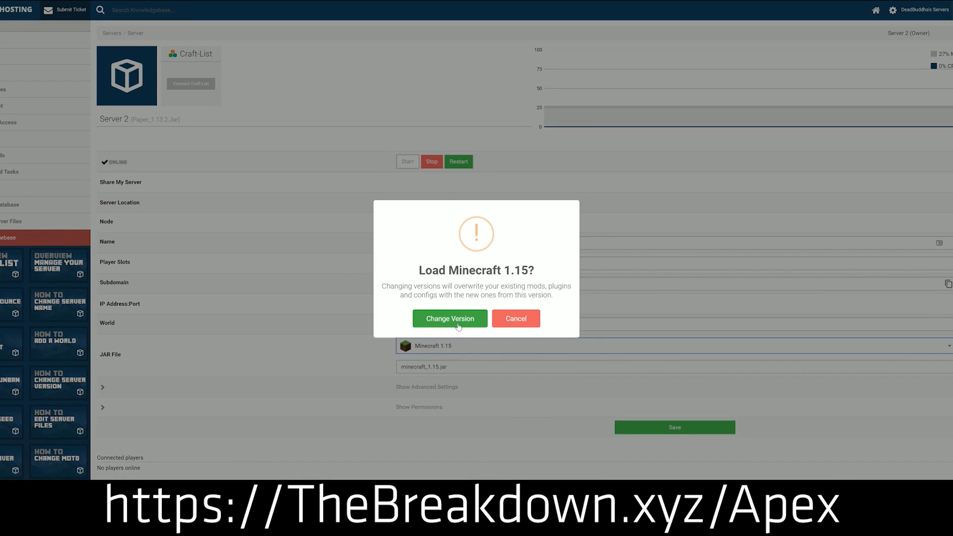
left_click(448, 318)
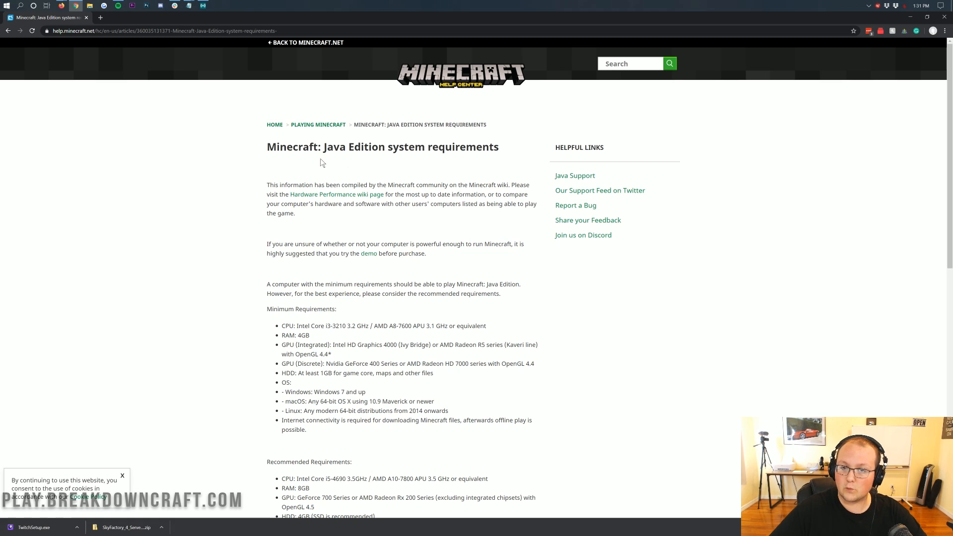
mouse_move(347, 180)
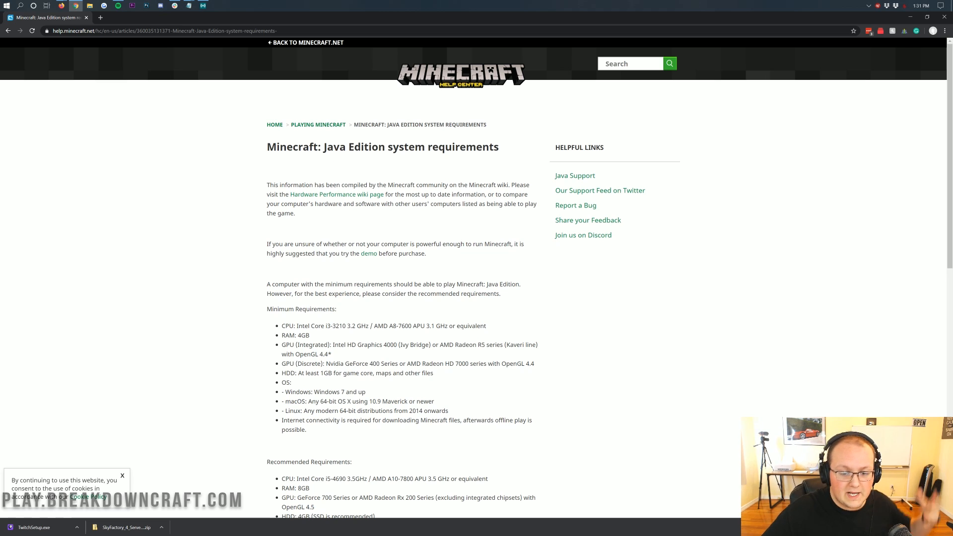
scroll("down", 3)
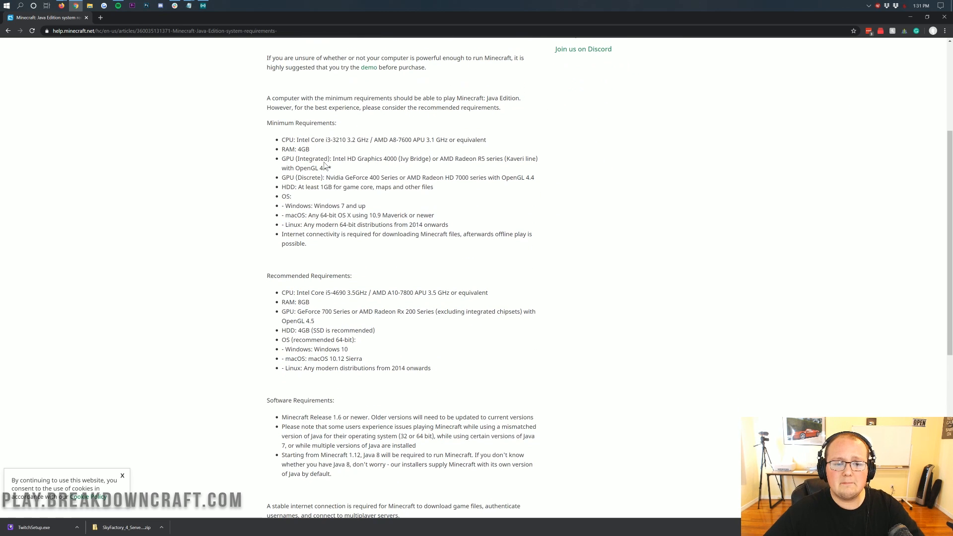
key("ctrl+plus")
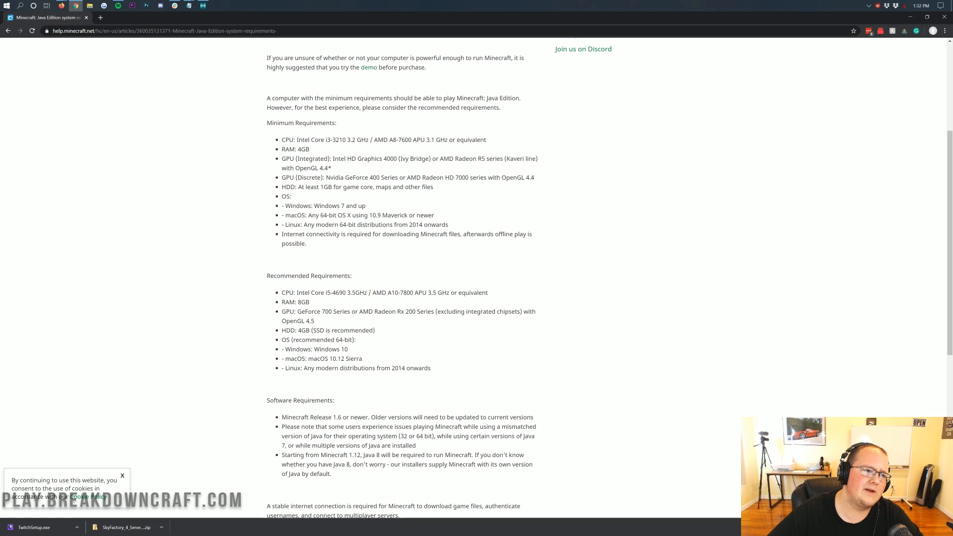
- Scroll the Java Edition requirements page to bring the Recommended Requirements list into view
scroll("down", 3)
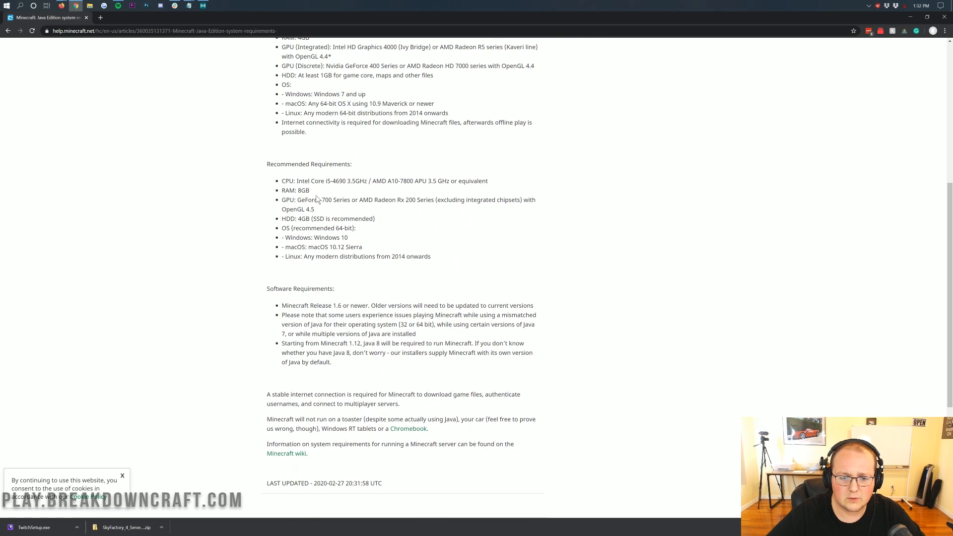
mouse_move(280, 155)
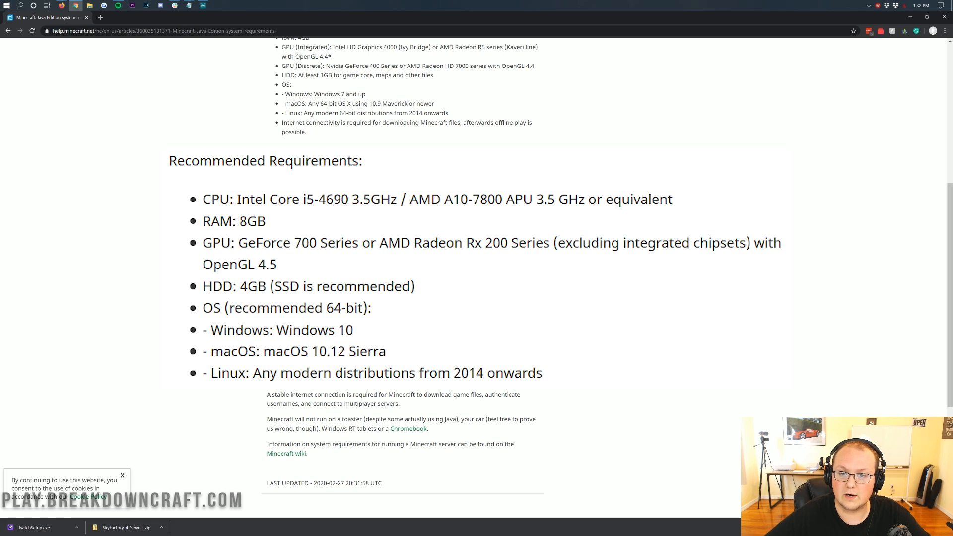
scroll("up", 3)
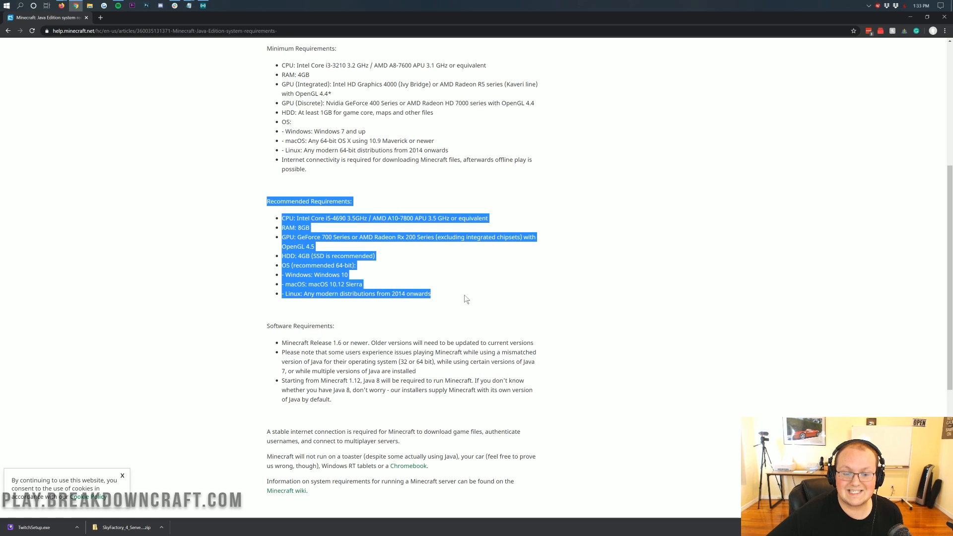
mouse_move(450, 255)
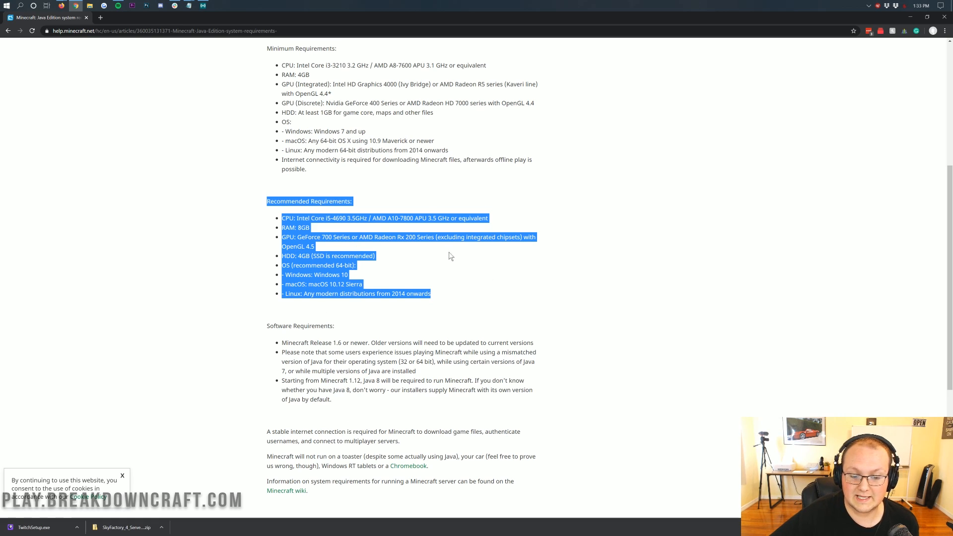
mouse_move(363, 200)
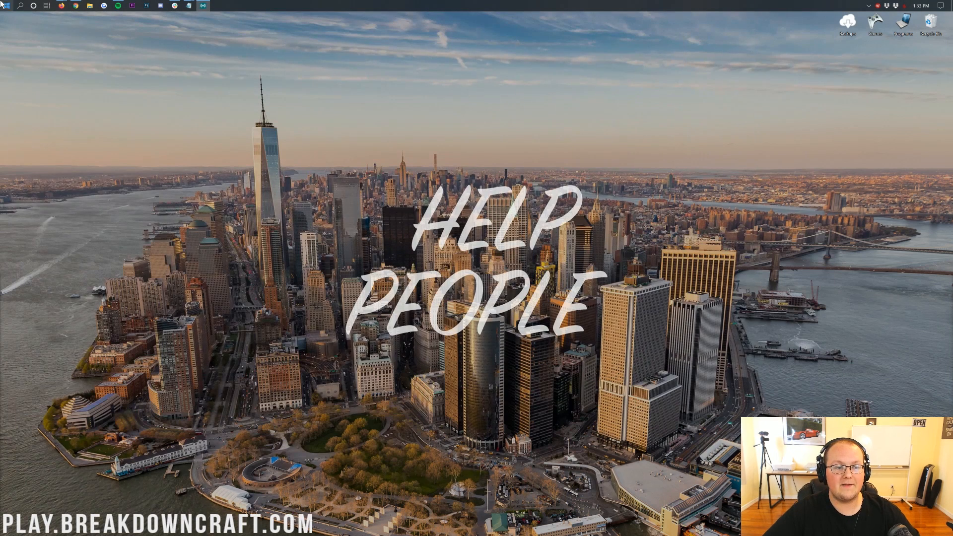
mouse_move(7, 5)
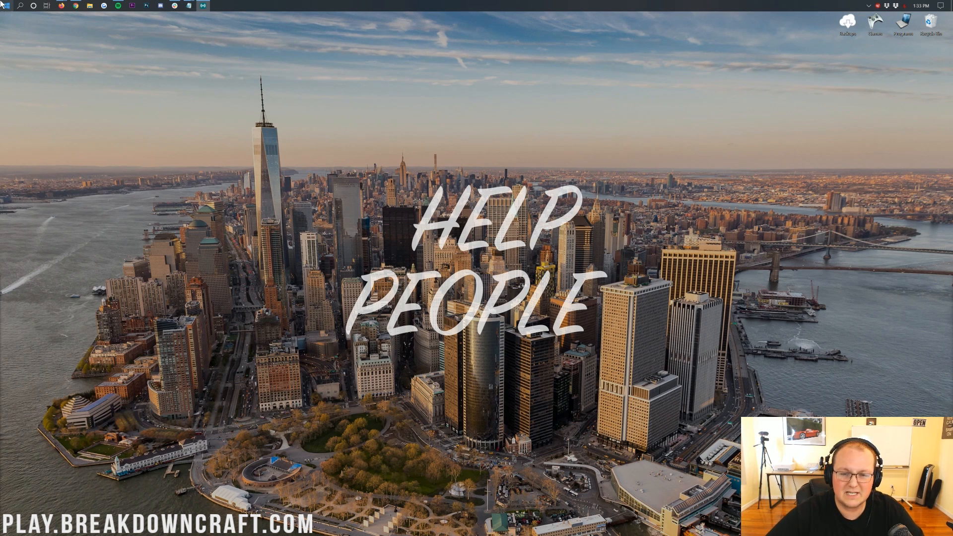
- Launch System Information and select the Processor entry in System Summary
left_click(7, 6)
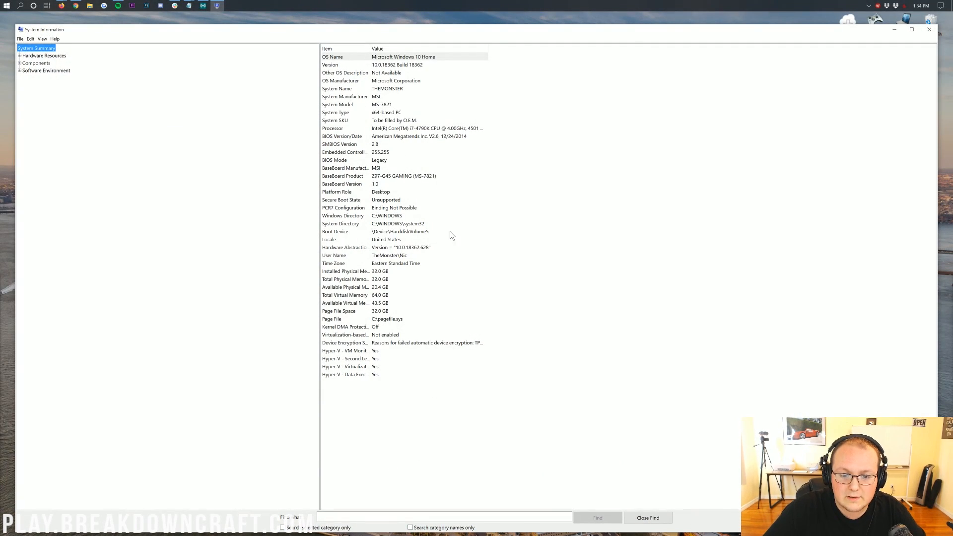
mouse_move(419, 381)
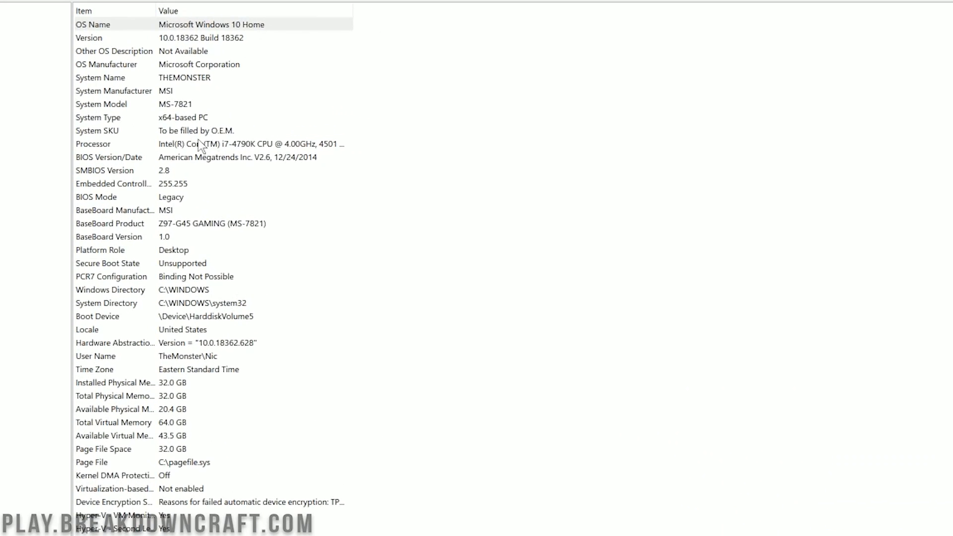
left_click(93, 143)
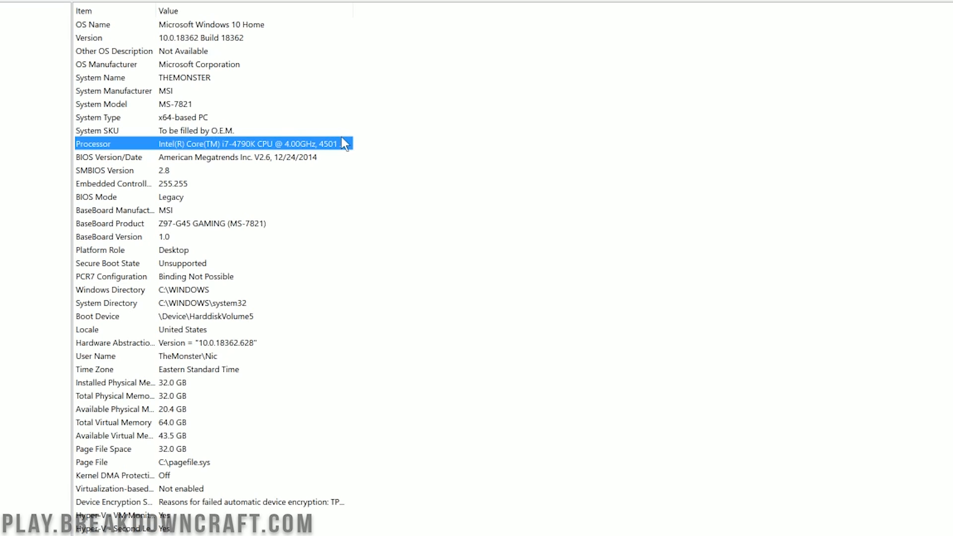
mouse_move(148, 386)
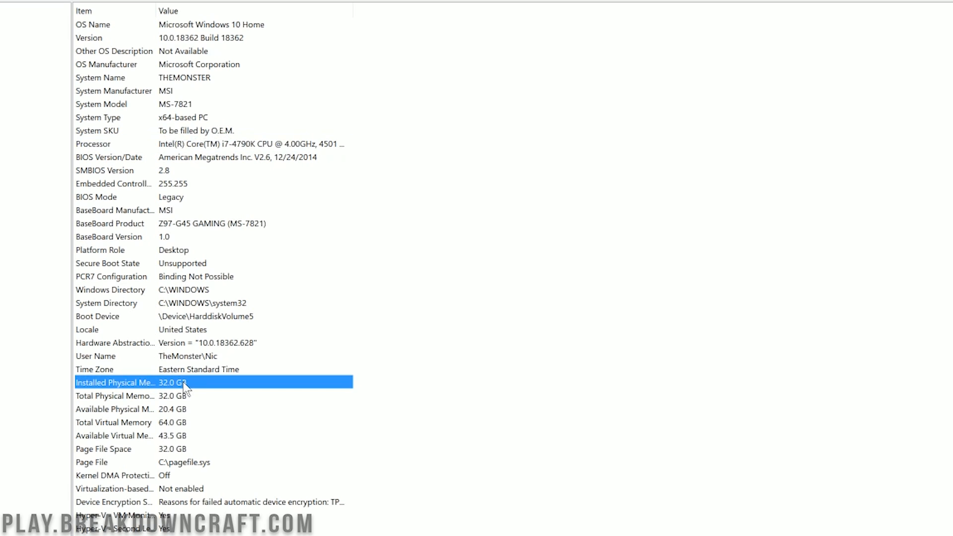
mouse_move(172, 387)
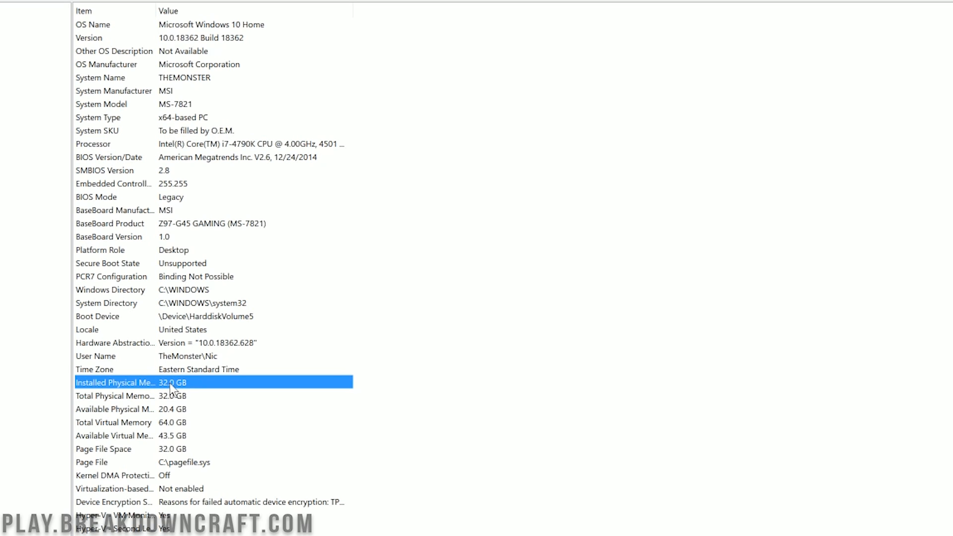
mouse_move(203, 344)
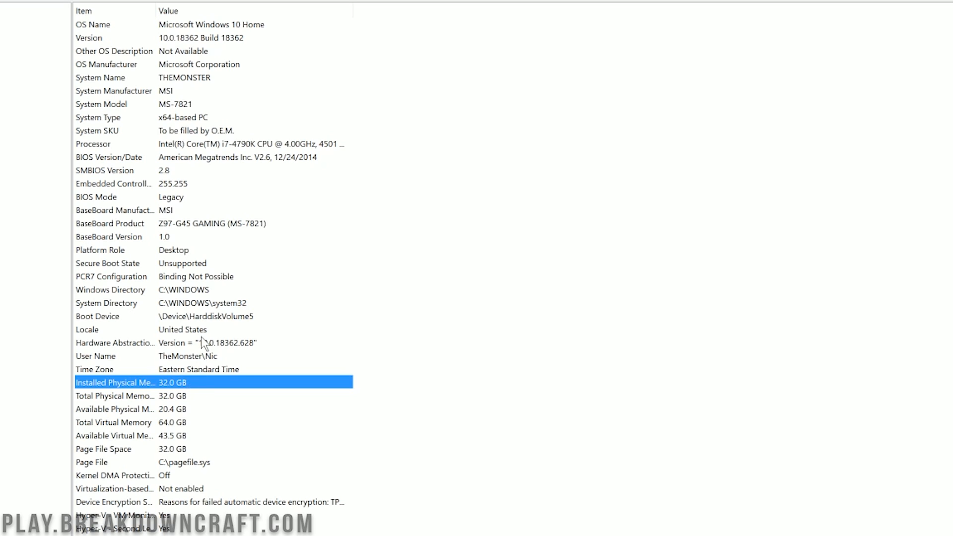
mouse_move(215, 183)
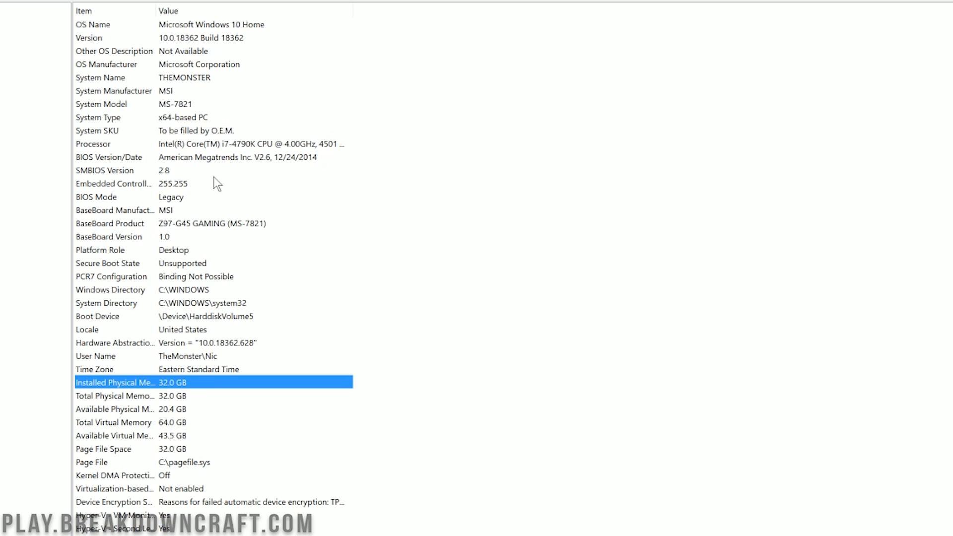
mouse_move(460, 120)
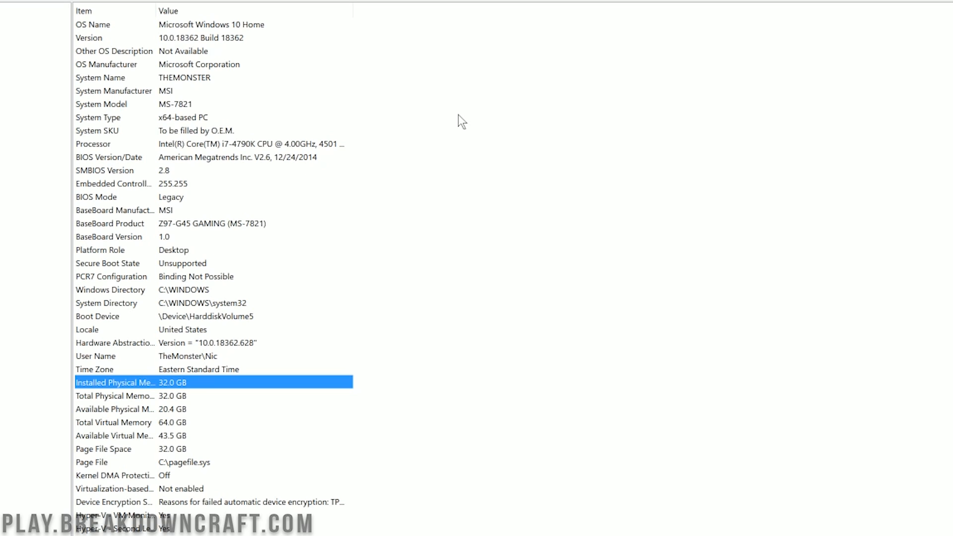
mouse_move(651, 20)
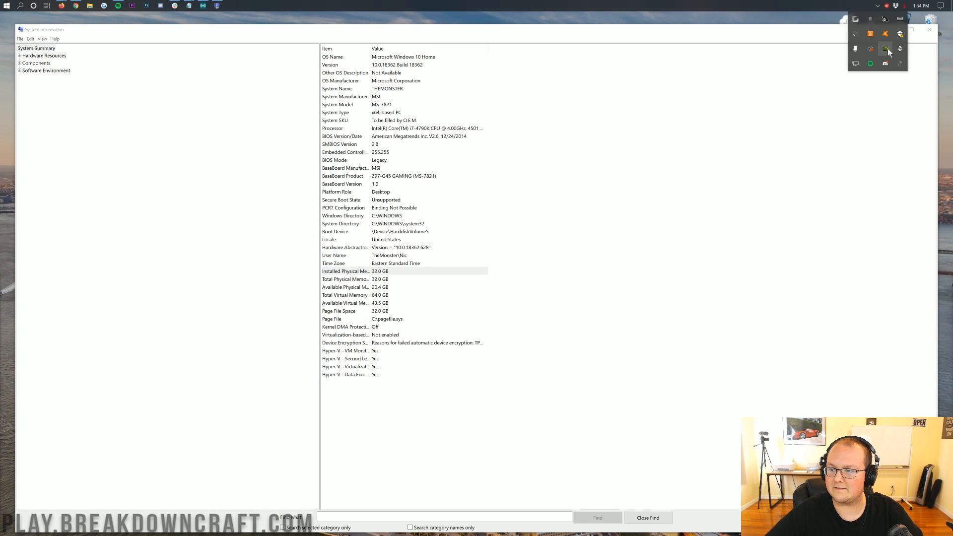
mouse_move(743, 142)
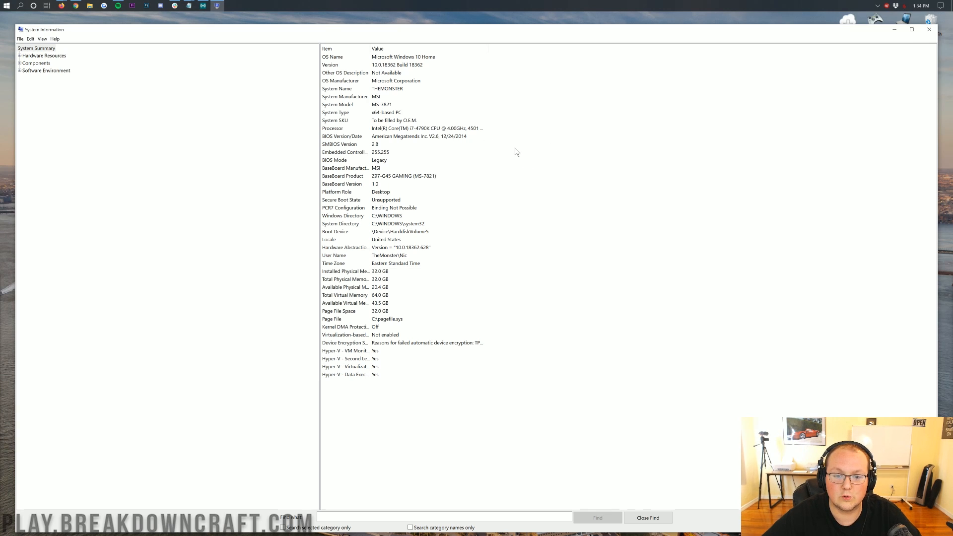
mouse_move(159, 126)
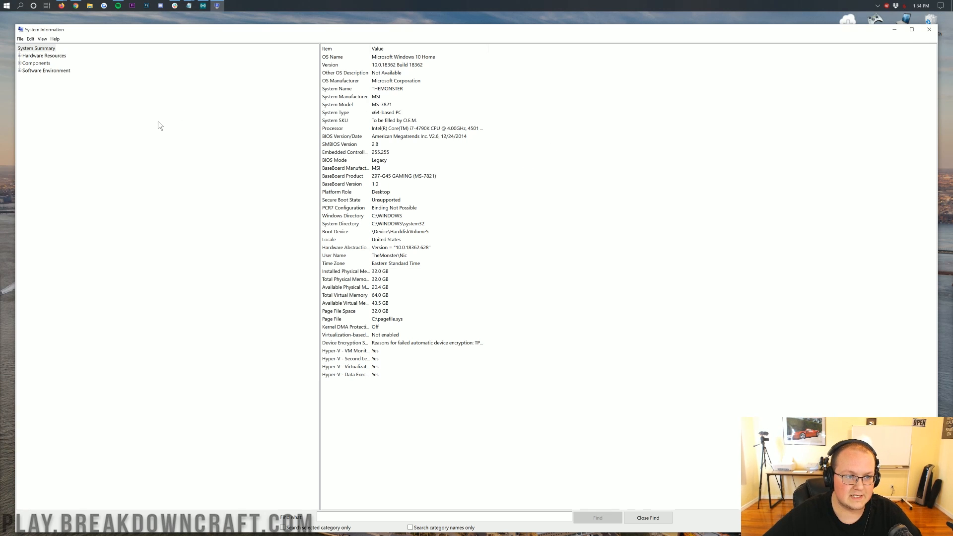
- Review the BaseBoard Product, Intel Core i7-4790K processor and 32.0 GB installed memory rows
left_click(404, 176)
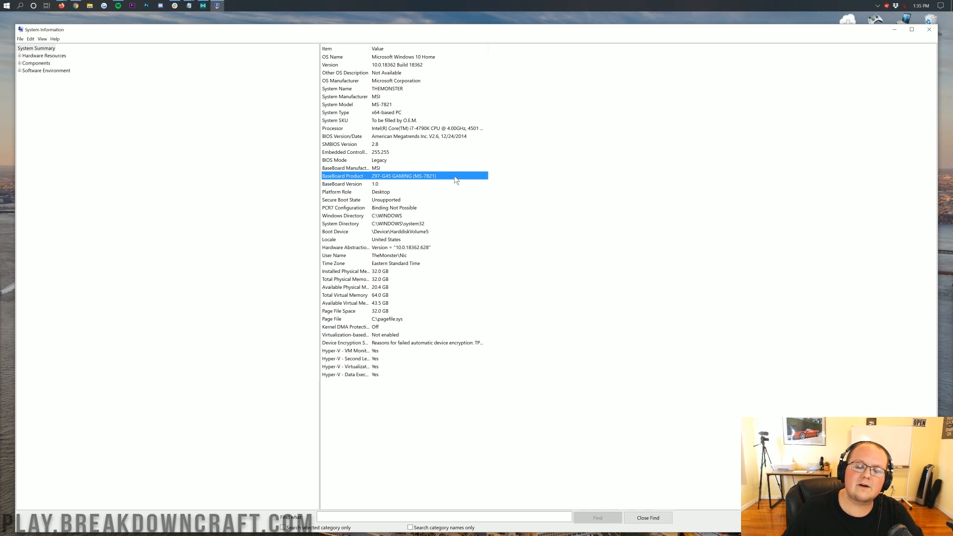
mouse_move(437, 132)
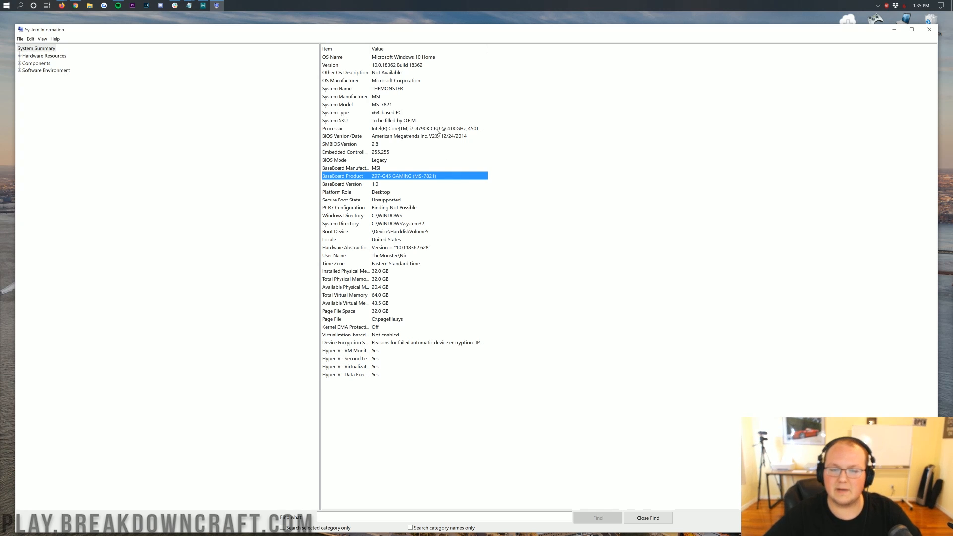
left_click(404, 128)
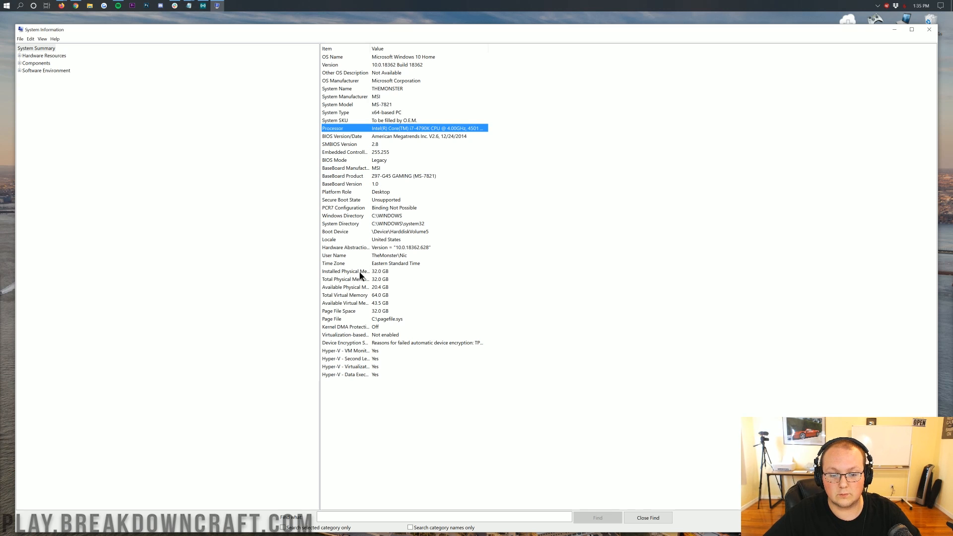
left_click(346, 271)
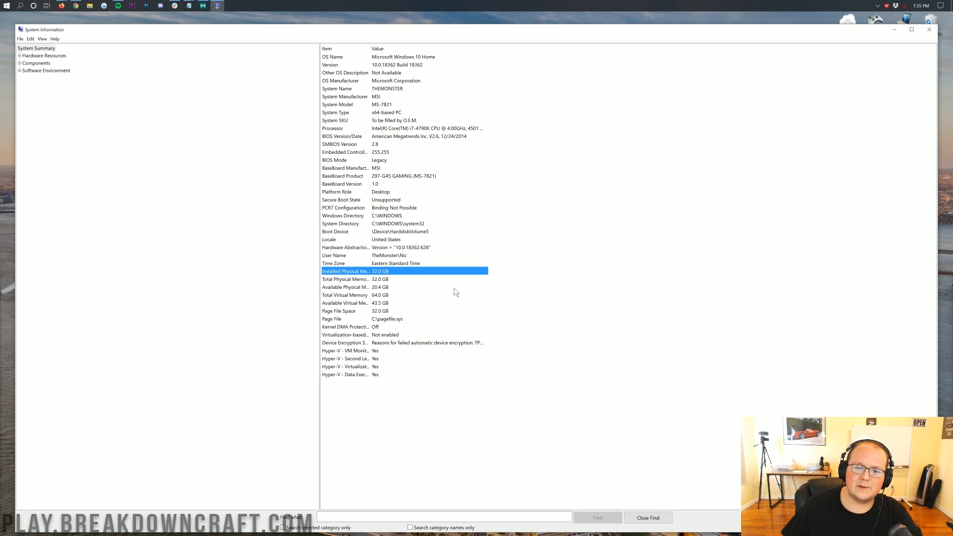
mouse_move(397, 145)
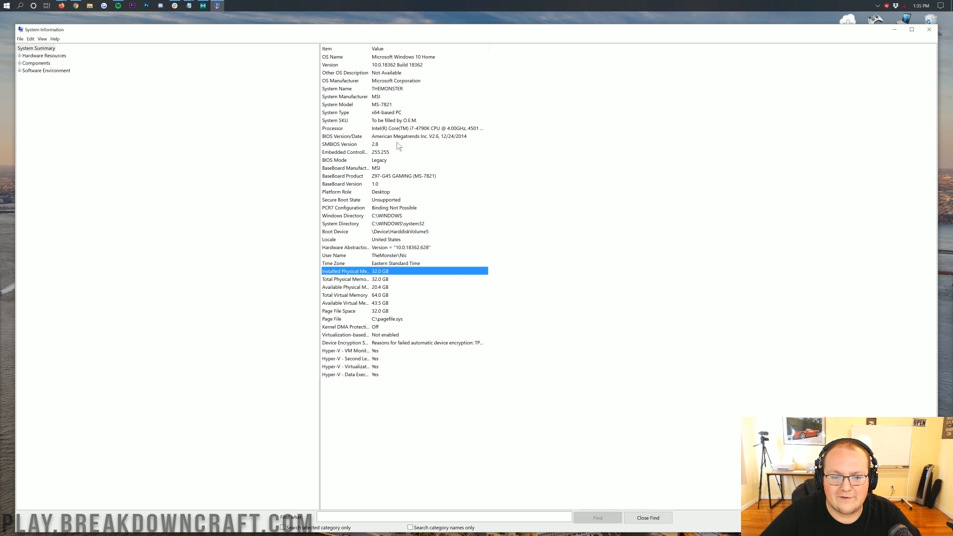
mouse_move(732, 97)
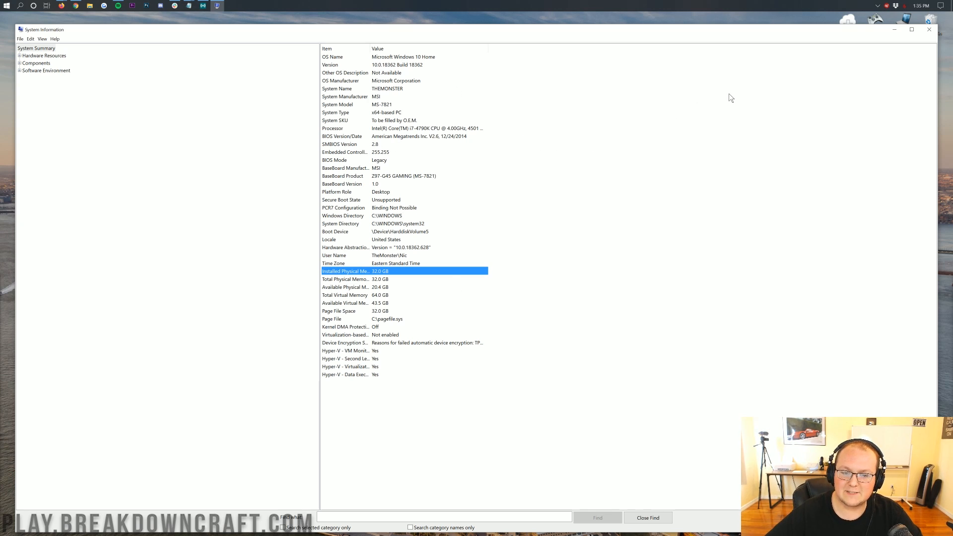
mouse_move(928, 29)
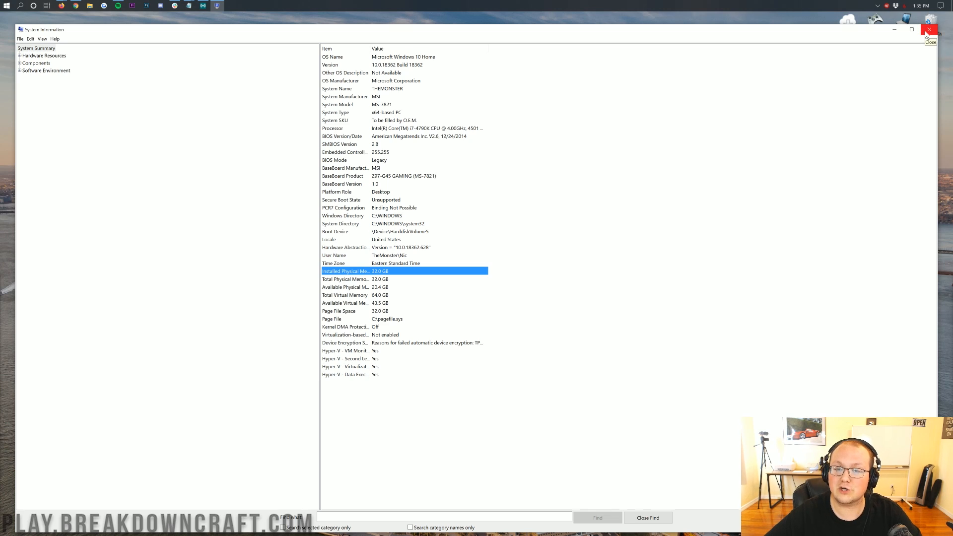
- Close System Information to return to the Windows desktop
left_click(929, 29)
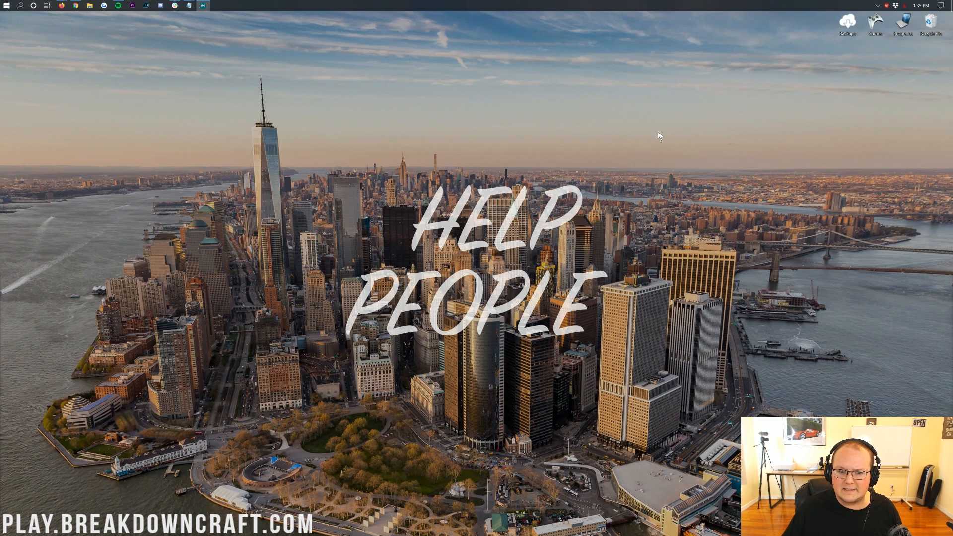
mouse_move(544, 129)
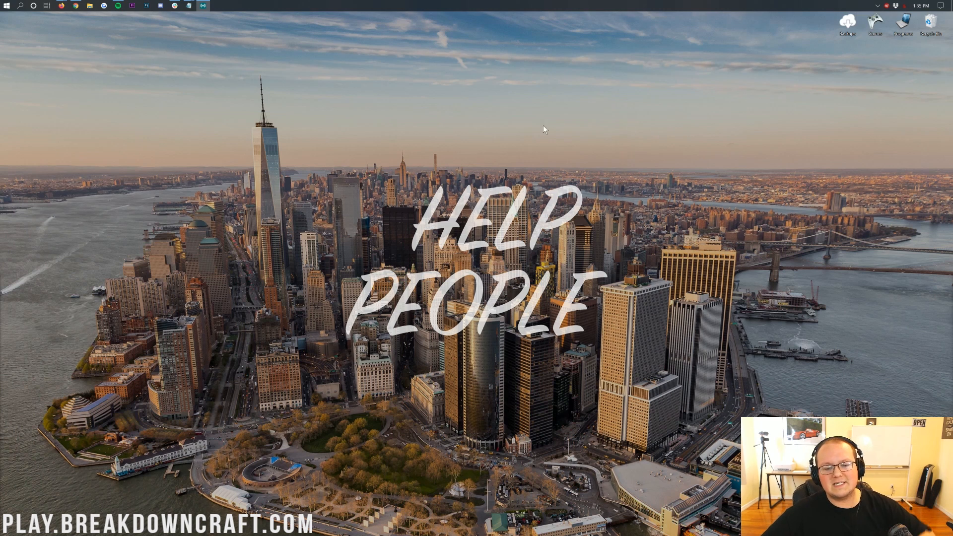
mouse_move(450, 150)
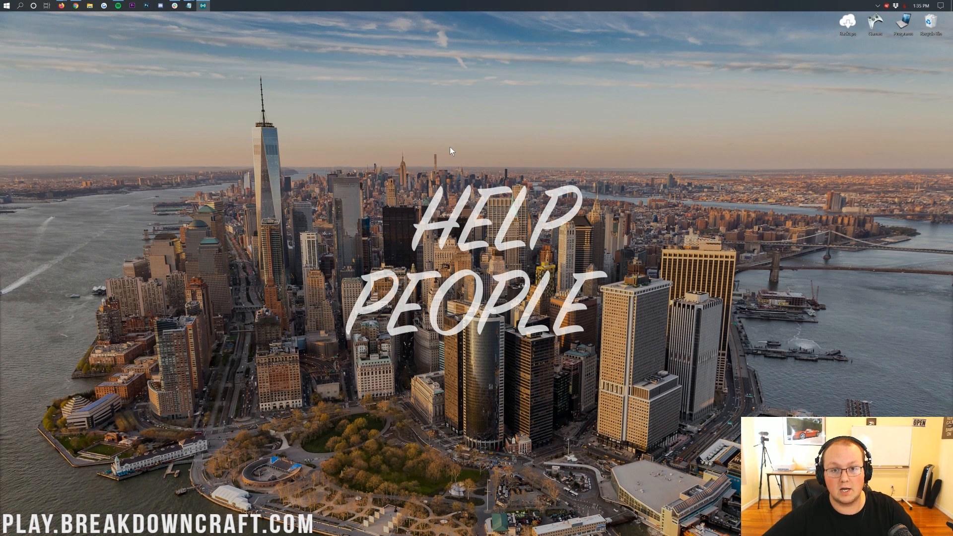
mouse_move(417, 191)
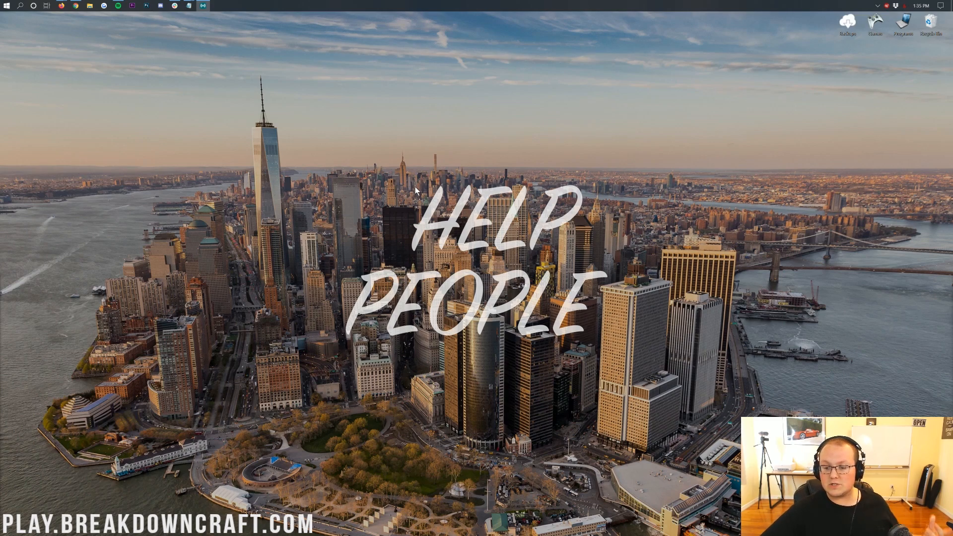